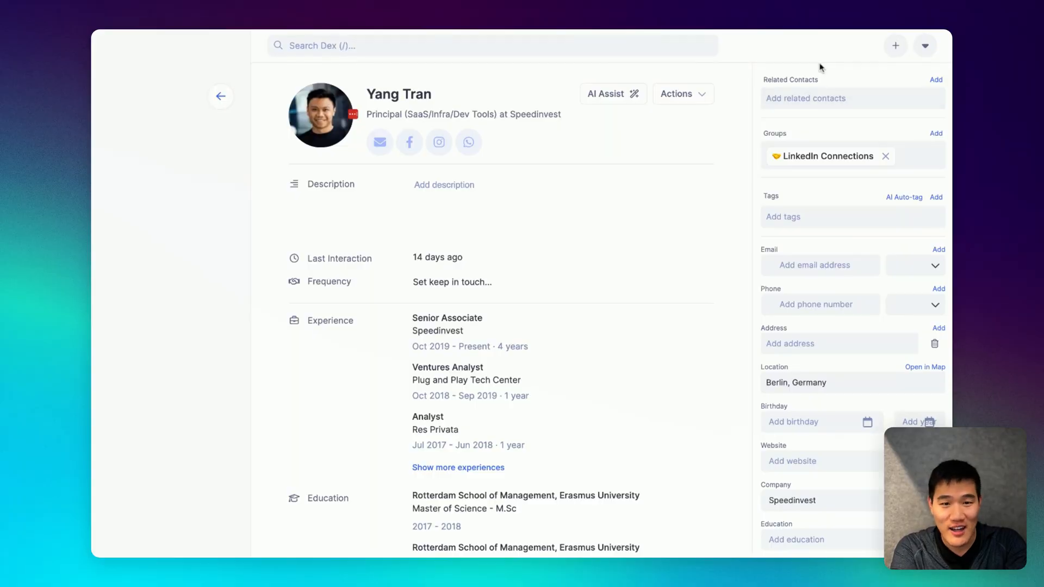
mouse_move(778, 131)
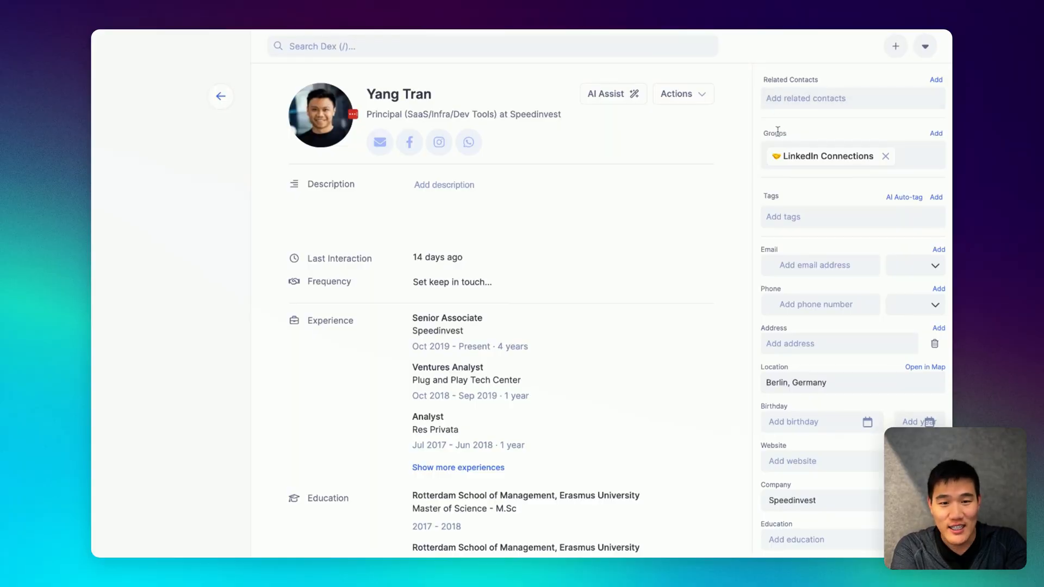
click(803, 217)
text(VC)
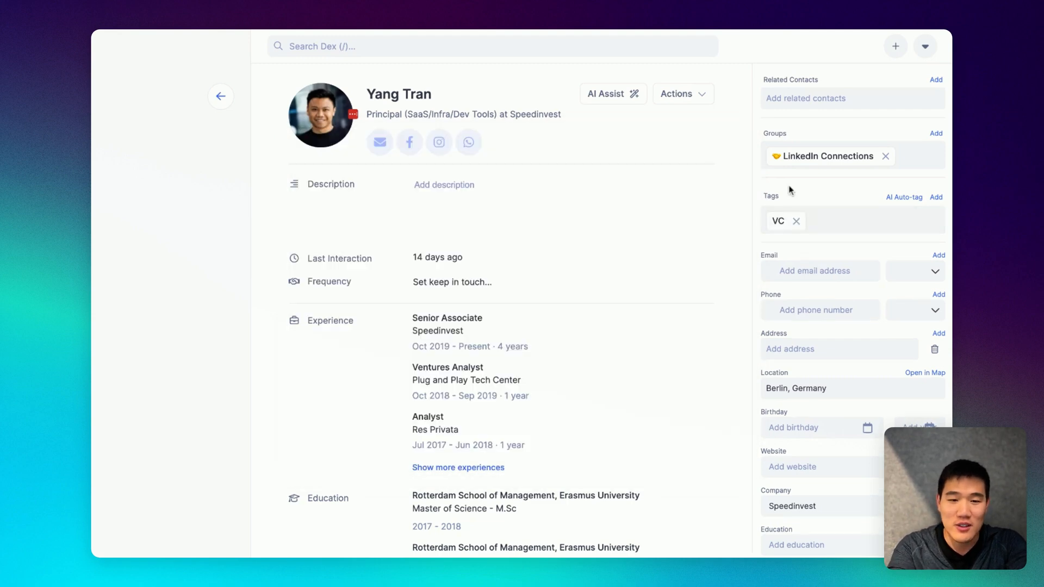
click(935, 197)
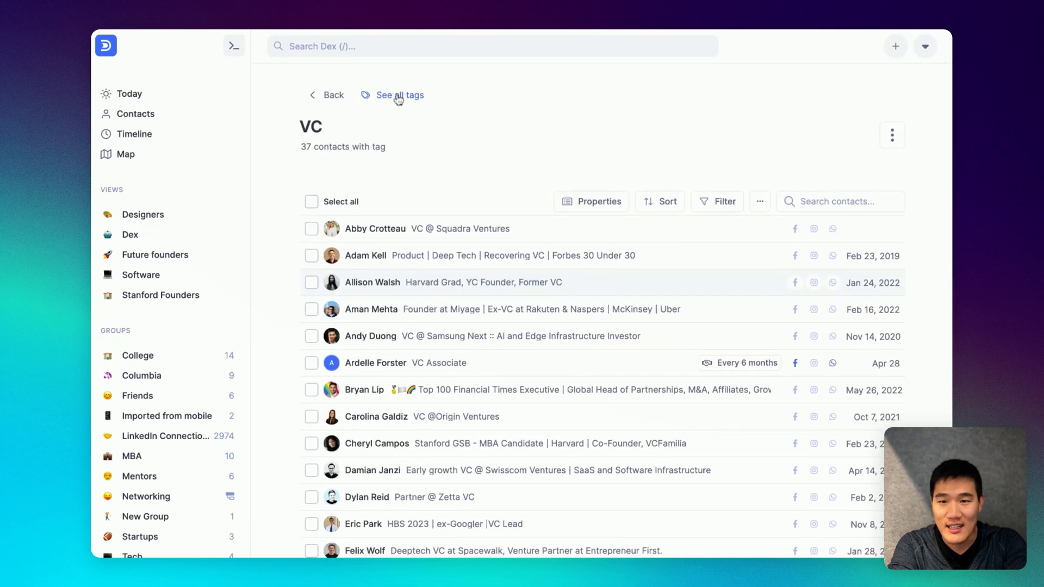
- Start a new contact view from the Views section of the sidebar
click(398, 95)
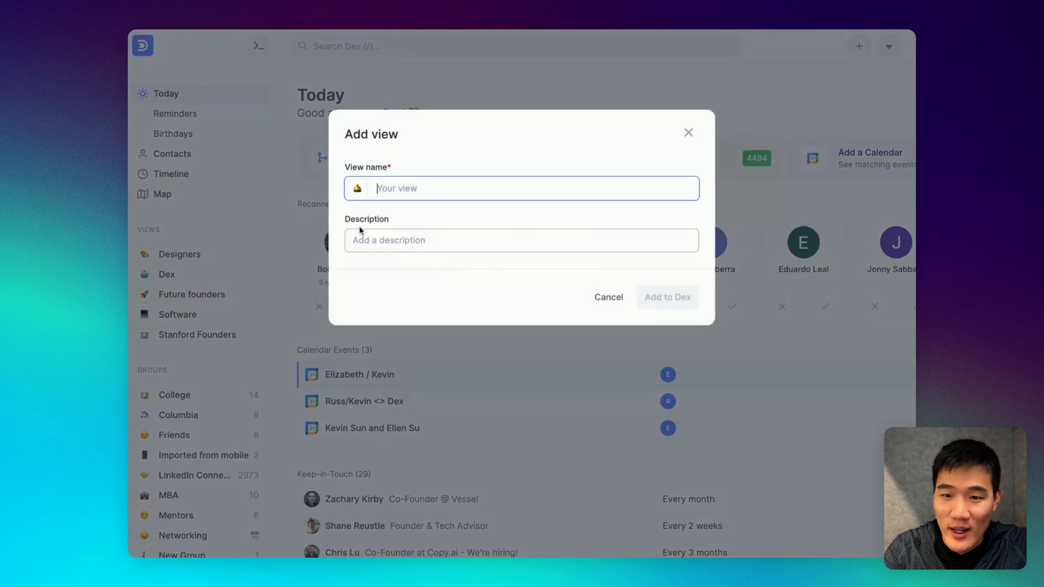
- Create the view 'SF Tennis' and begin adding a location filter within 10 miles
text(SF Tenn)
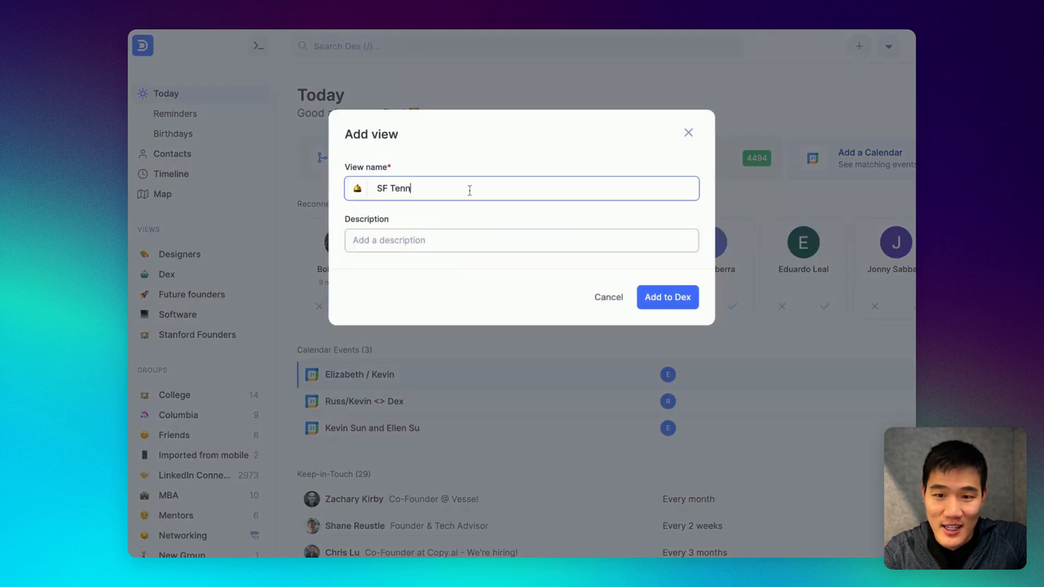
click(667, 297)
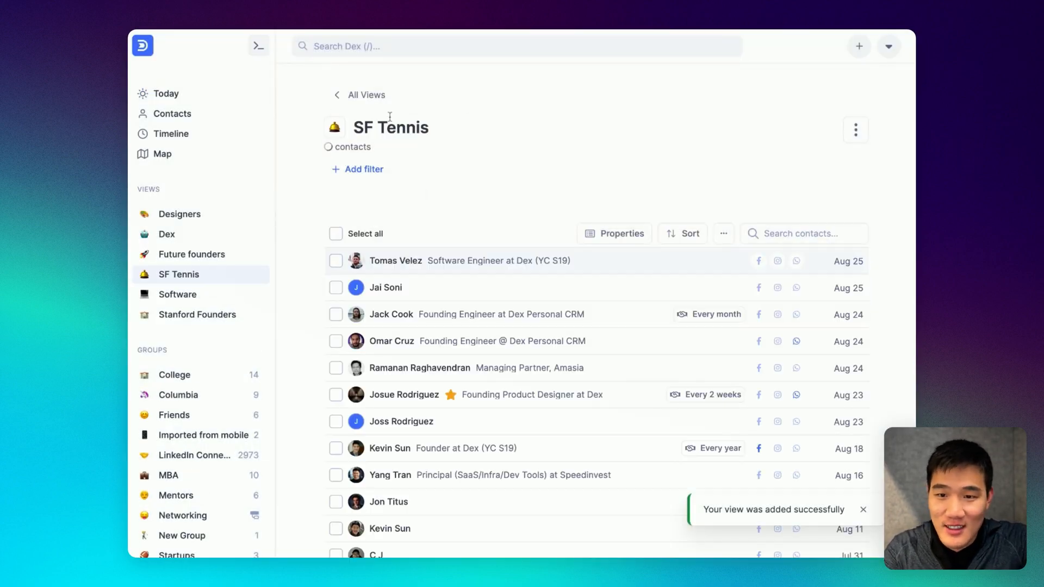
click(363, 169)
text(san)
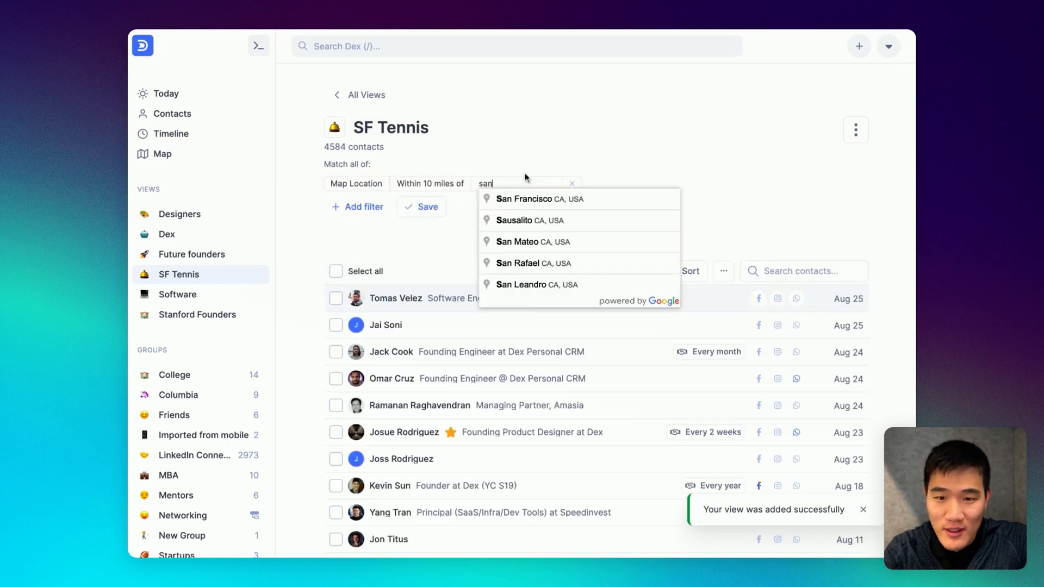
- Filter SF Tennis to San Francisco and the Tennis tag instead of Principal, listing 5 contacts
click(525, 199)
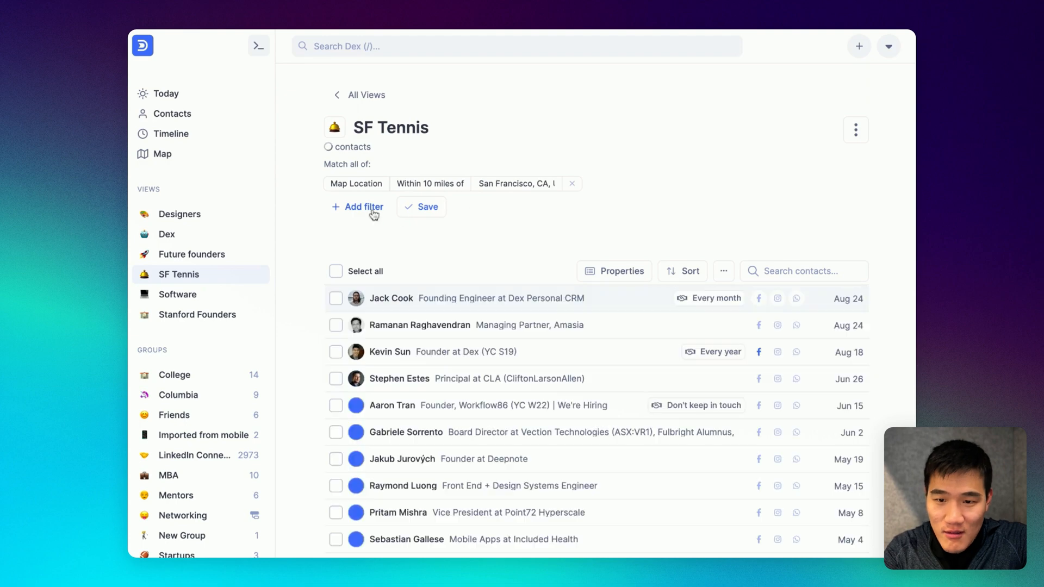
click(364, 207)
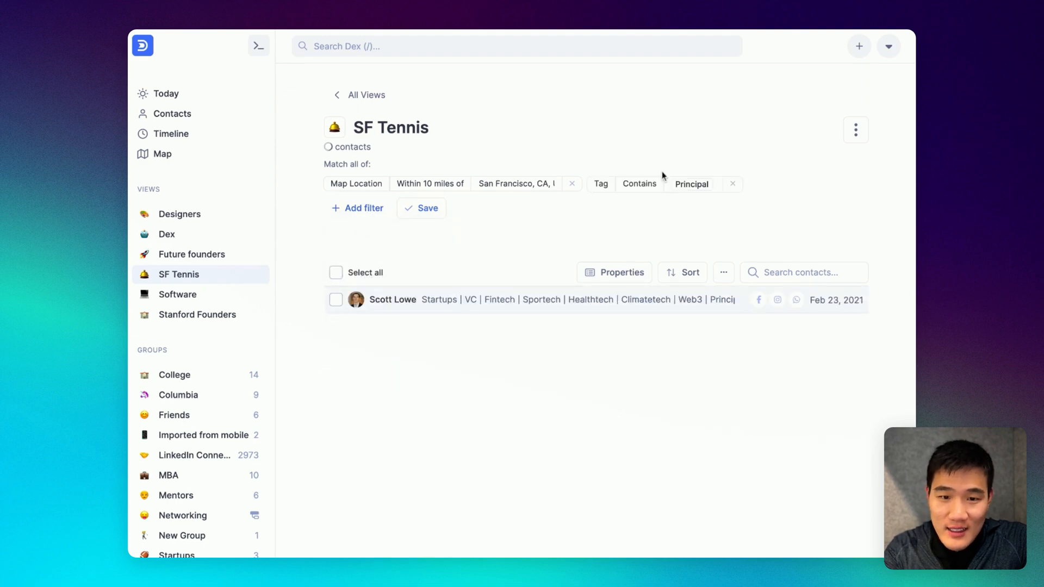
click(692, 184)
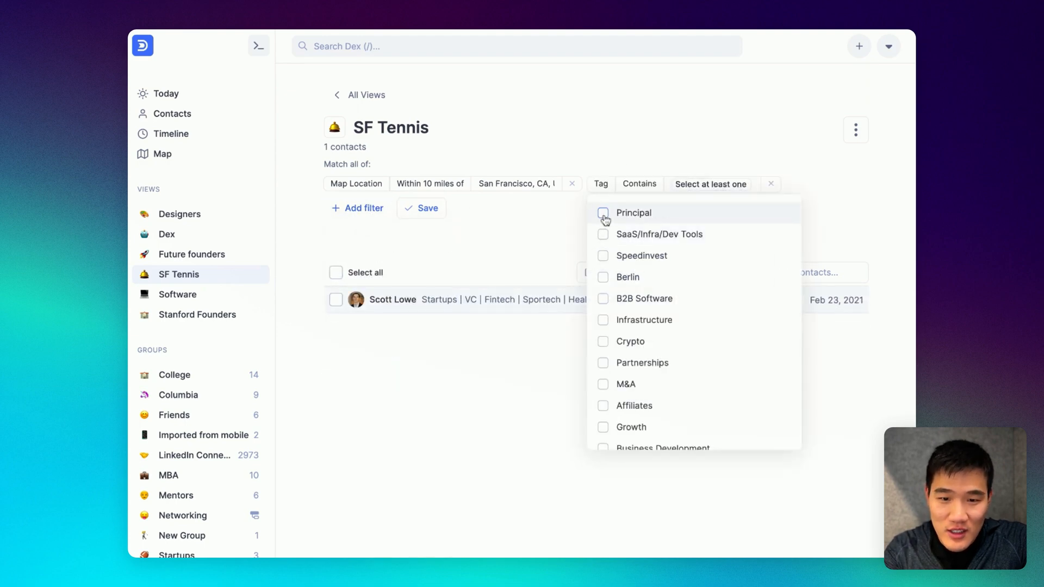
click(603, 323)
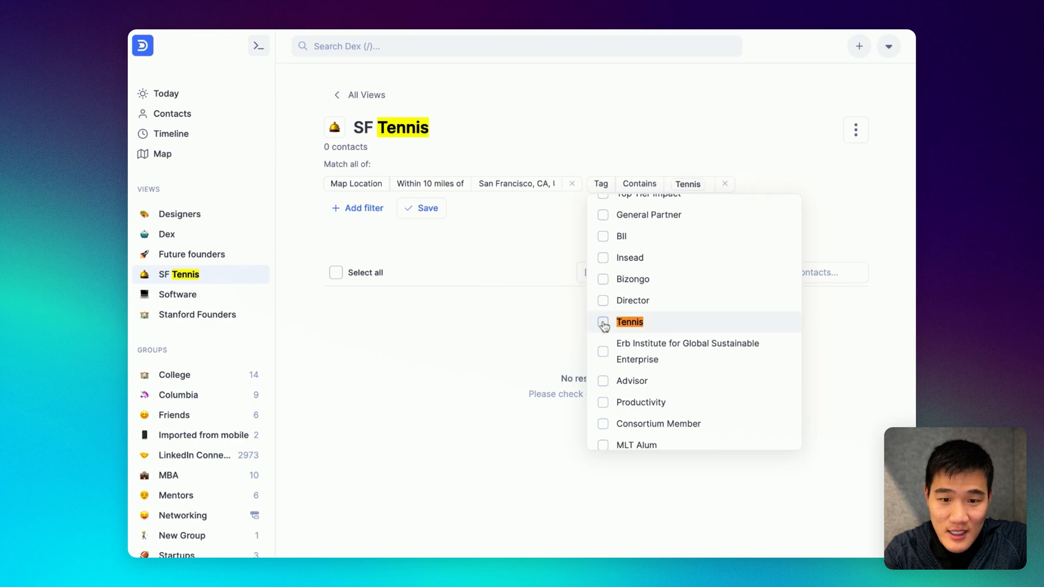
click(603, 323)
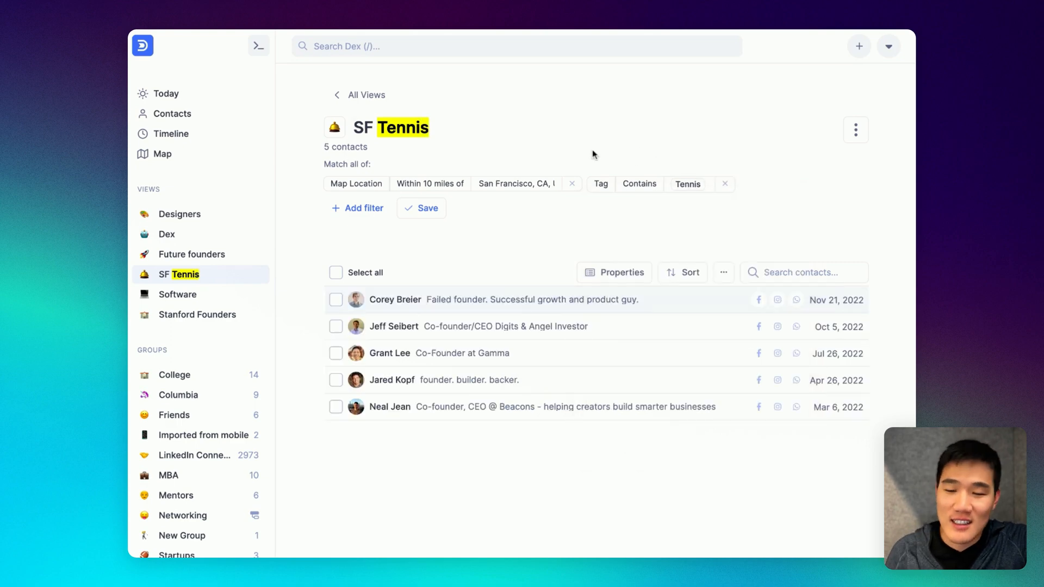
mouse_move(509, 209)
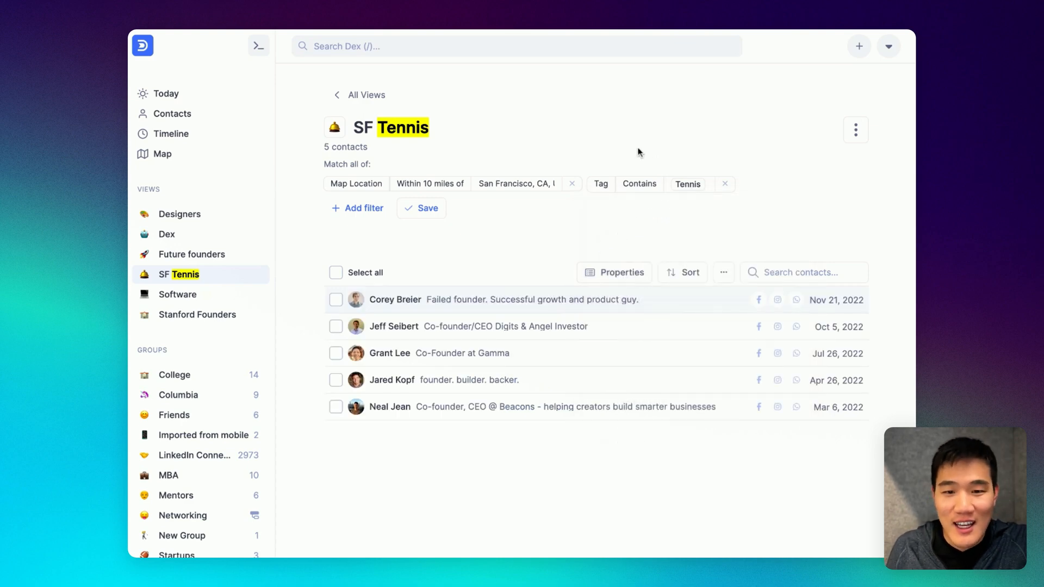
mouse_move(426, 217)
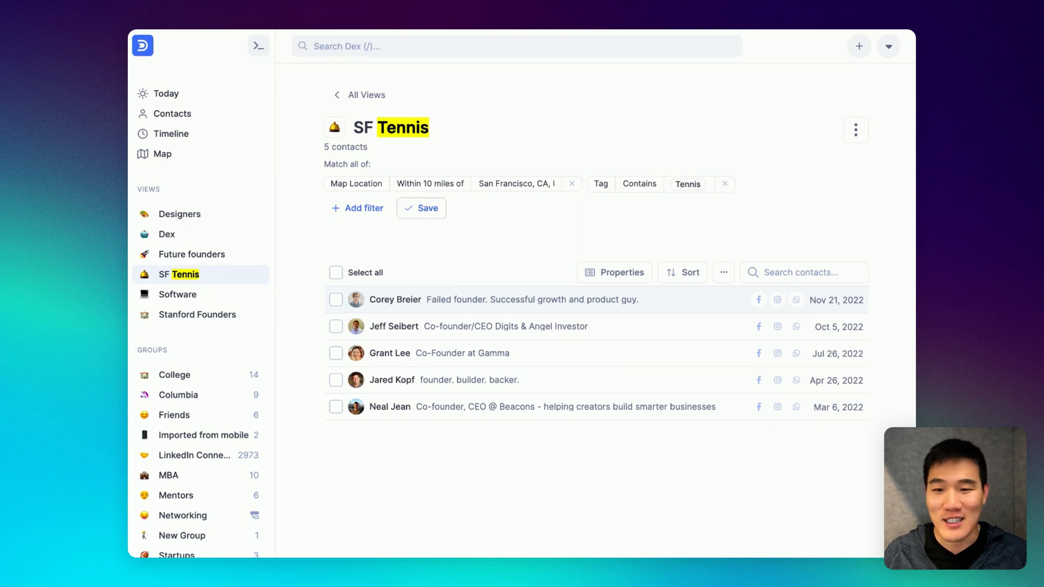
- Save the SF Tennis filters, then browse the Tennis tag dropdown list
click(421, 208)
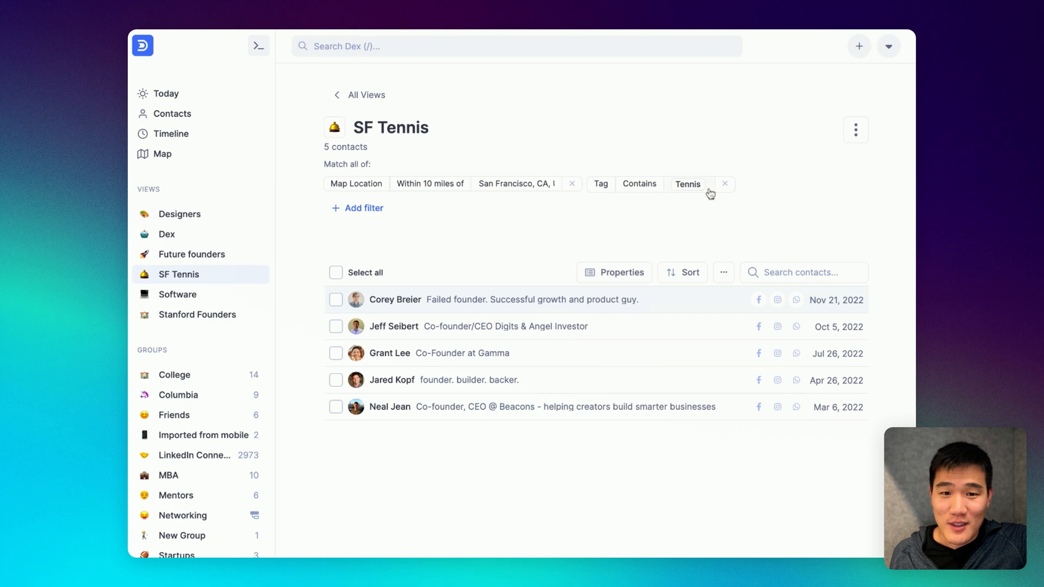
click(688, 184)
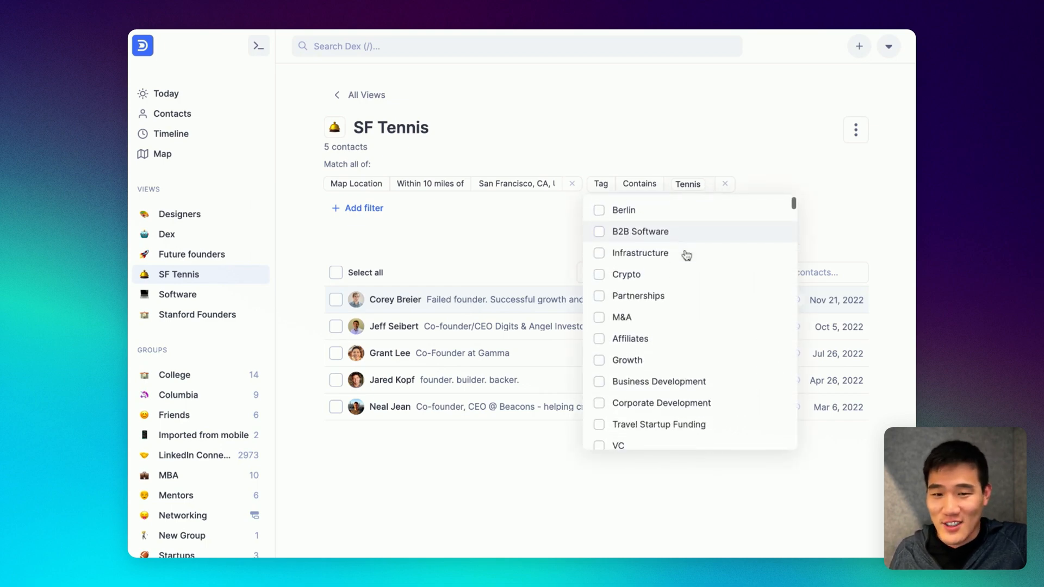
scroll(down, 3)
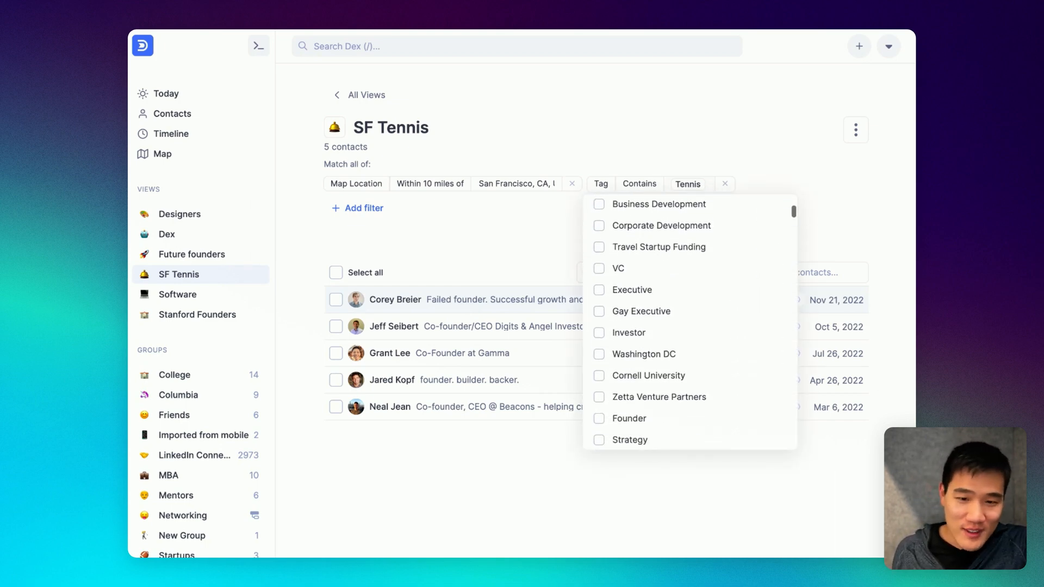
scroll(down, 3)
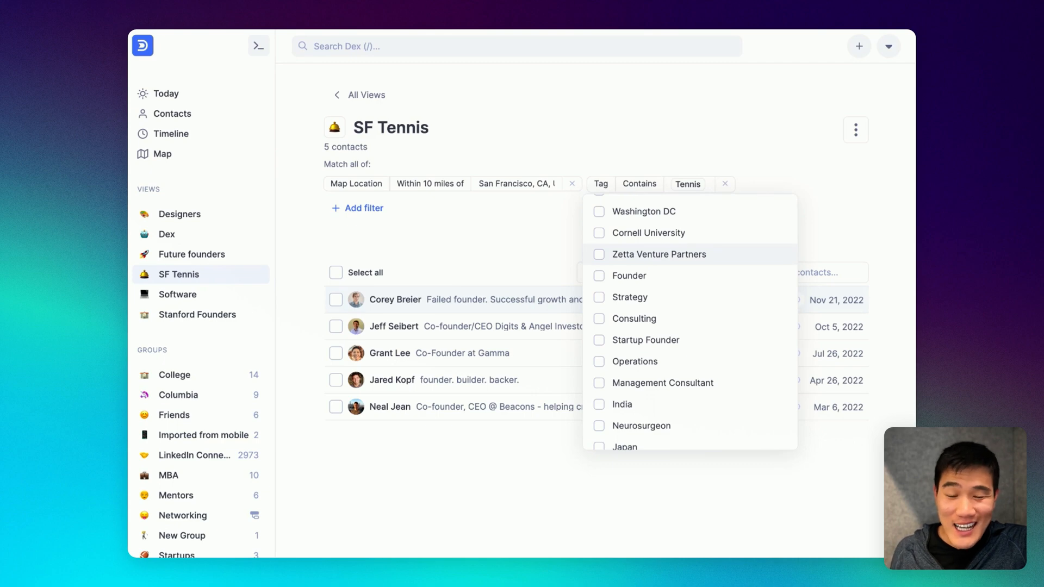
scroll(down, 3)
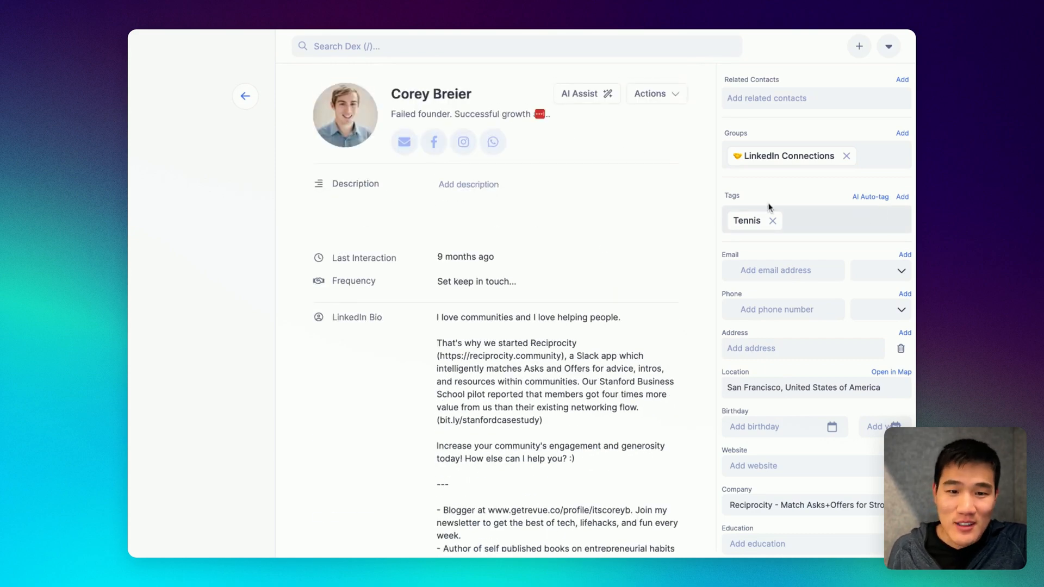
mouse_move(870, 196)
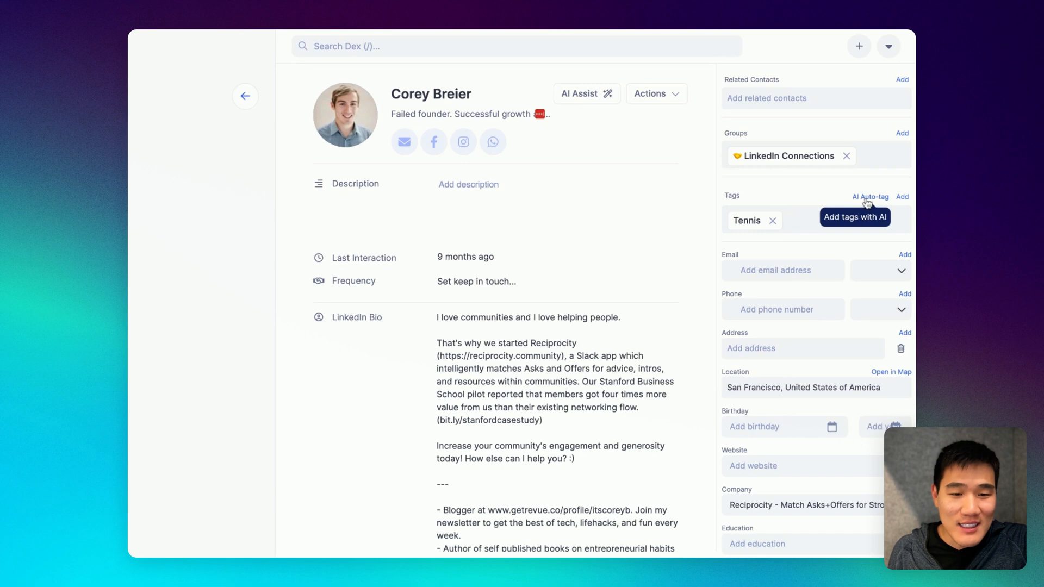
click(870, 196)
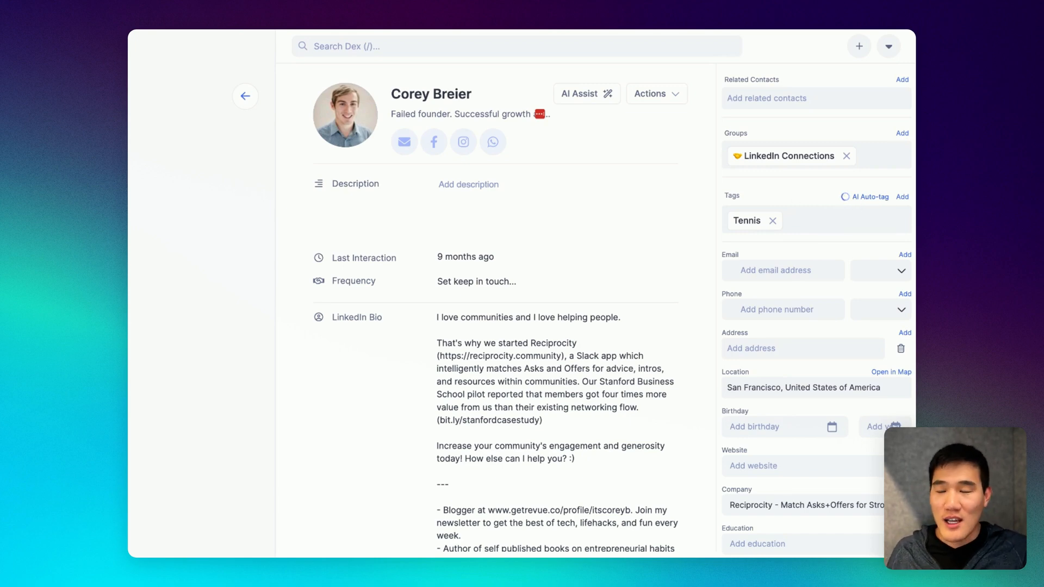
click(866, 197)
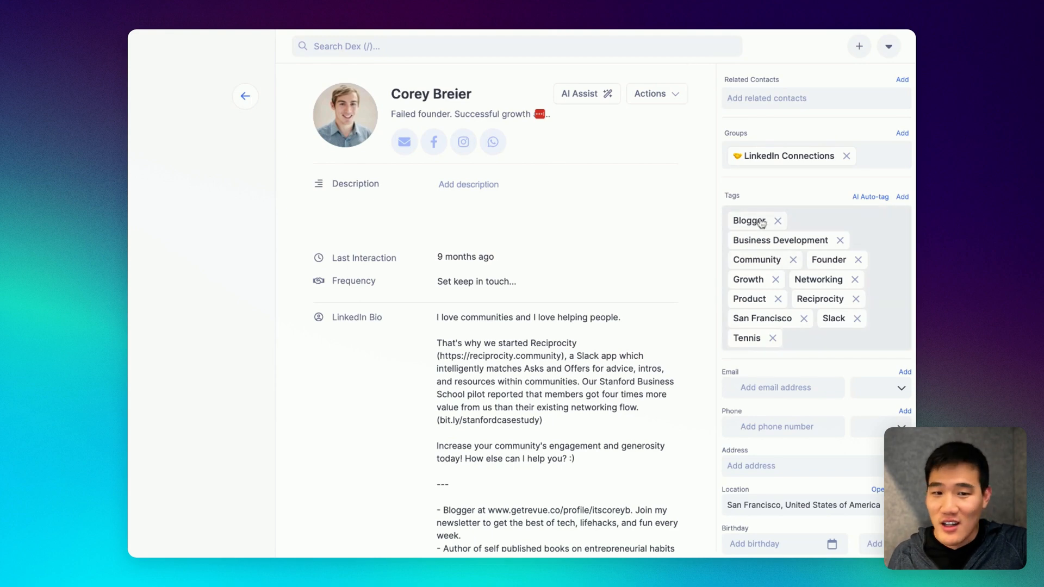
mouse_move(245, 96)
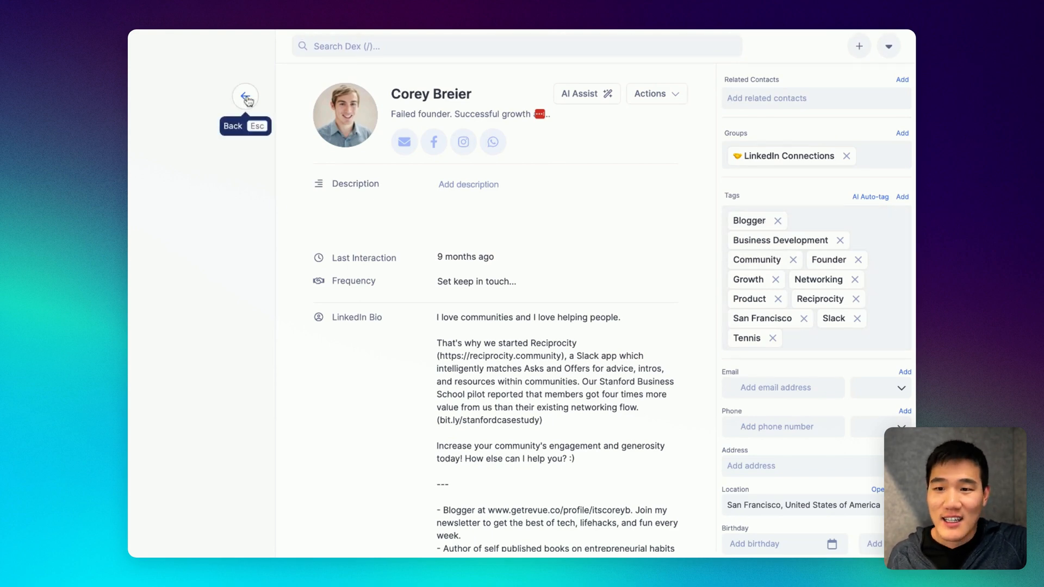
- Back in SF Tennis, run AI auto-tag on all 5 selected contacts
click(246, 95)
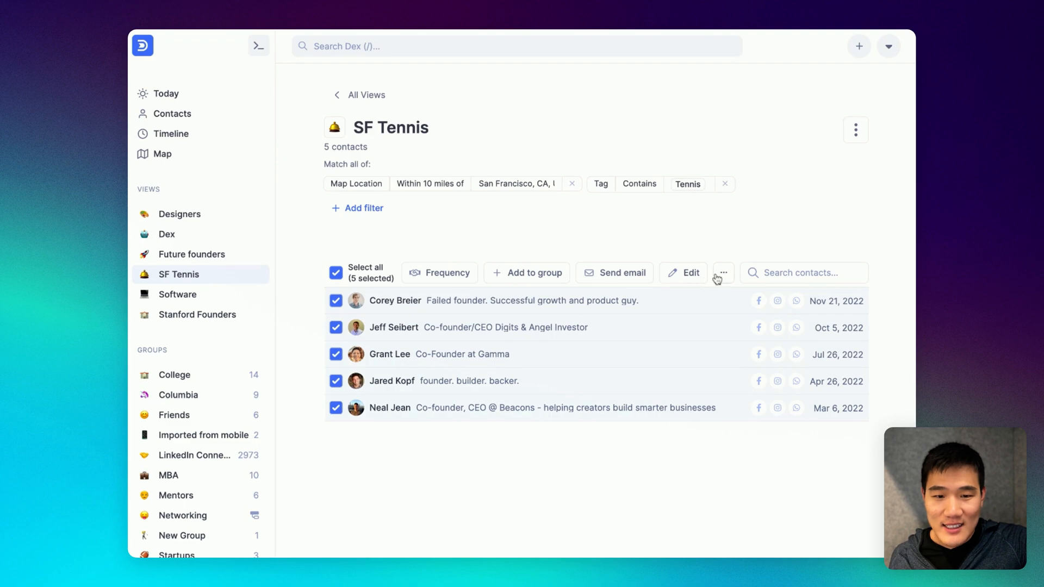
click(723, 272)
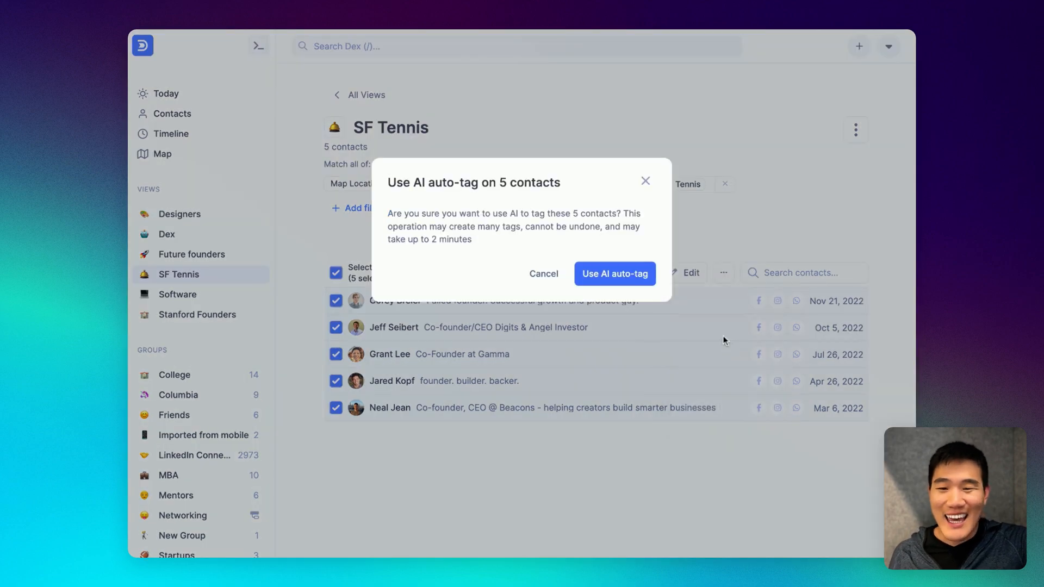
click(614, 274)
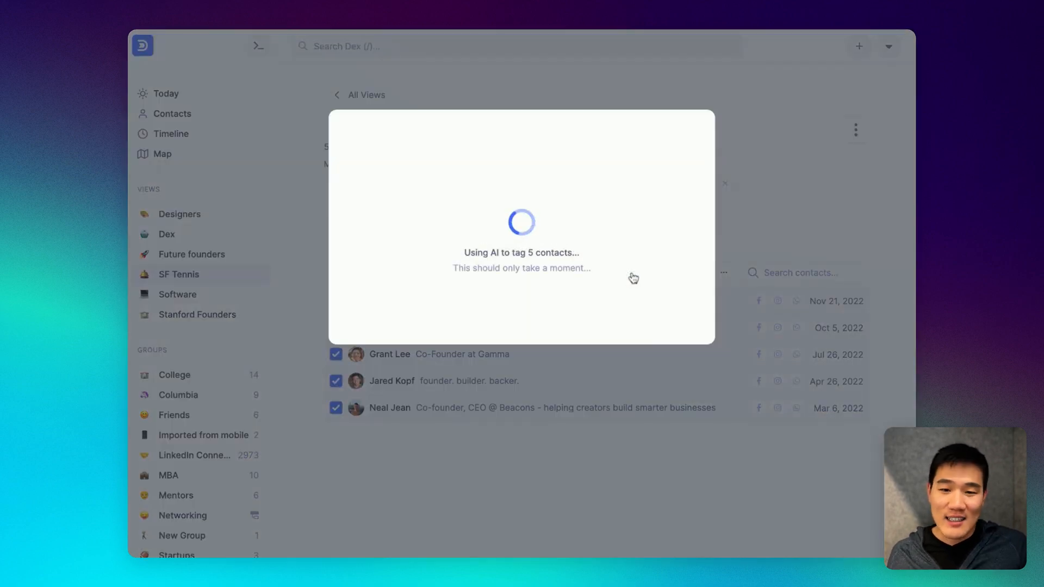